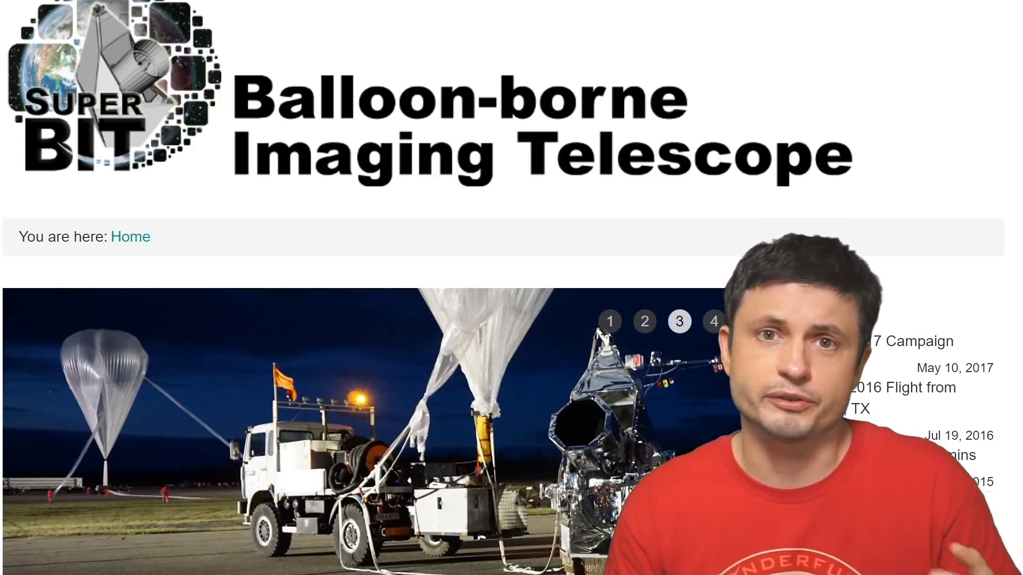
- Switch the carousel to slide 4, showing the Sun above Earth's horizon
{"action": "left_click", "coordinate": [714, 322]}
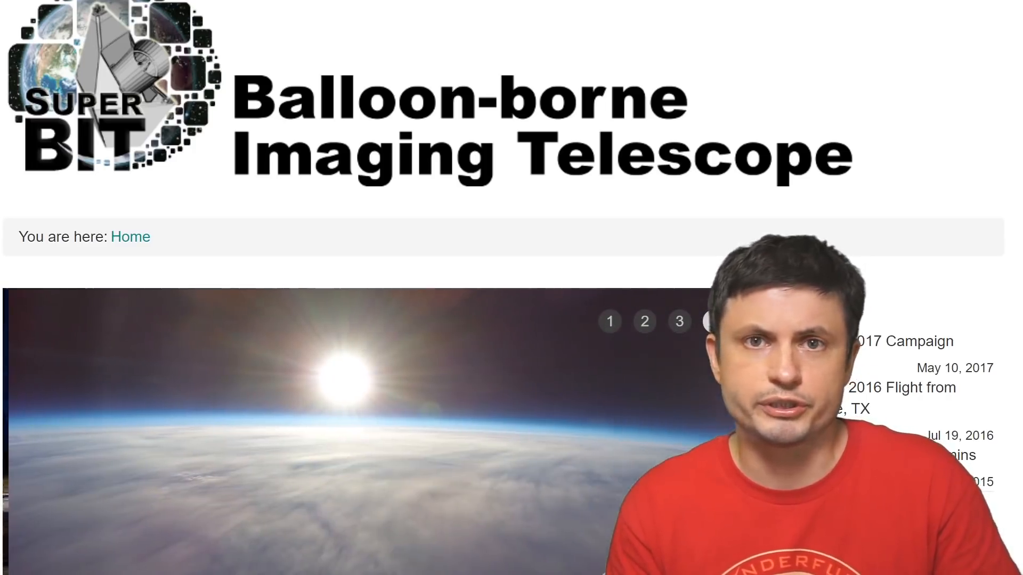